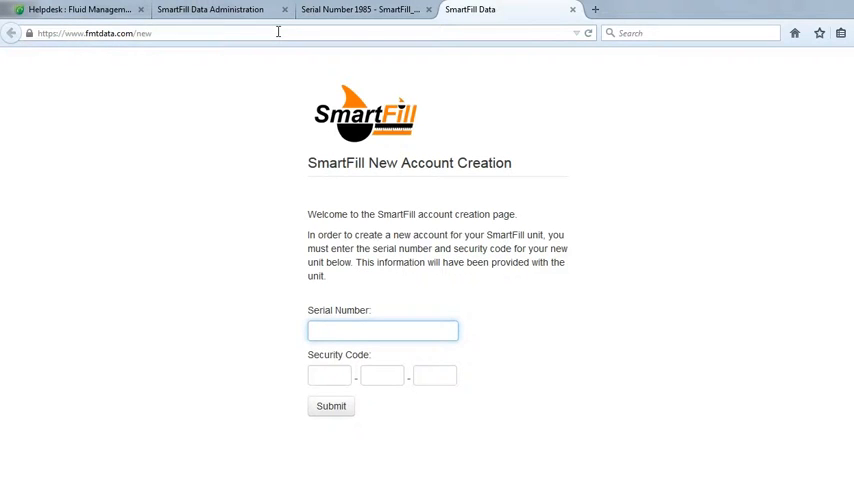
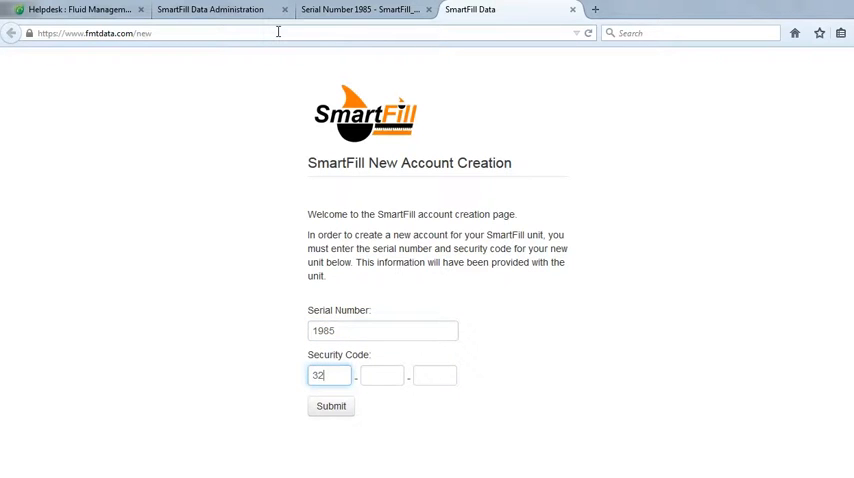
# Register SmartFill unit 1985 with its security code.
pyautogui.click(331, 405)
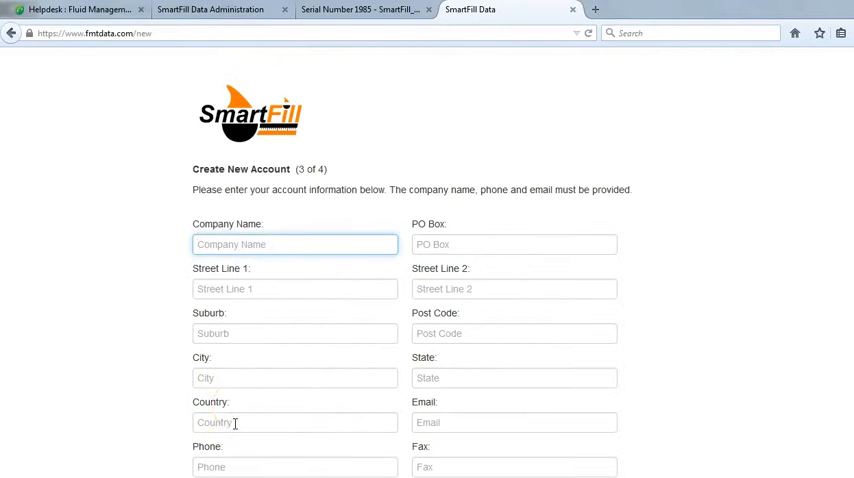
pyautogui.write('Fluid Management Technology')
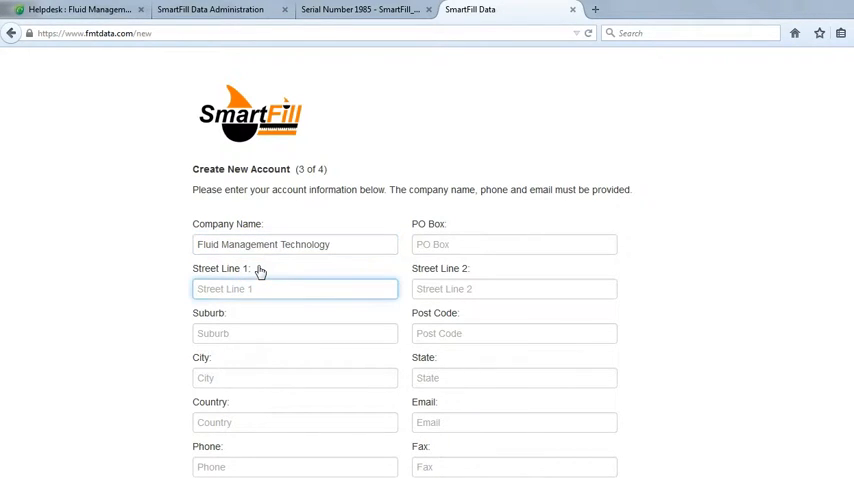
pyautogui.write('39 Marryatt St')
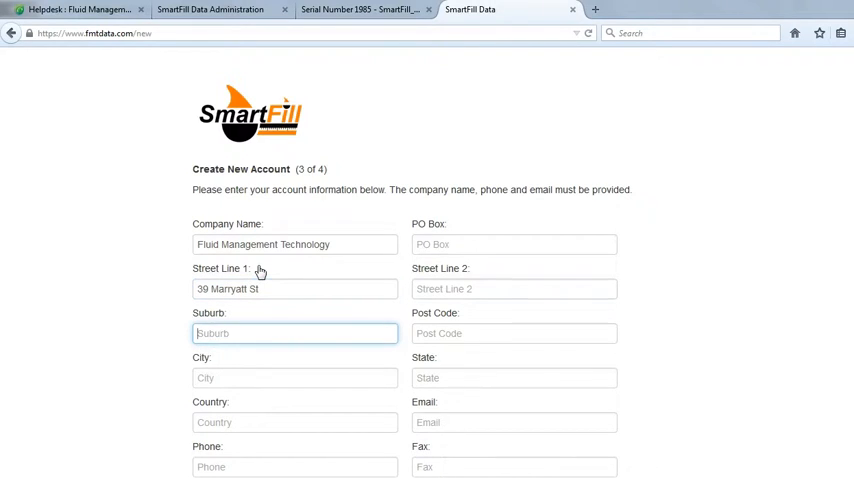
pyautogui.write('50')
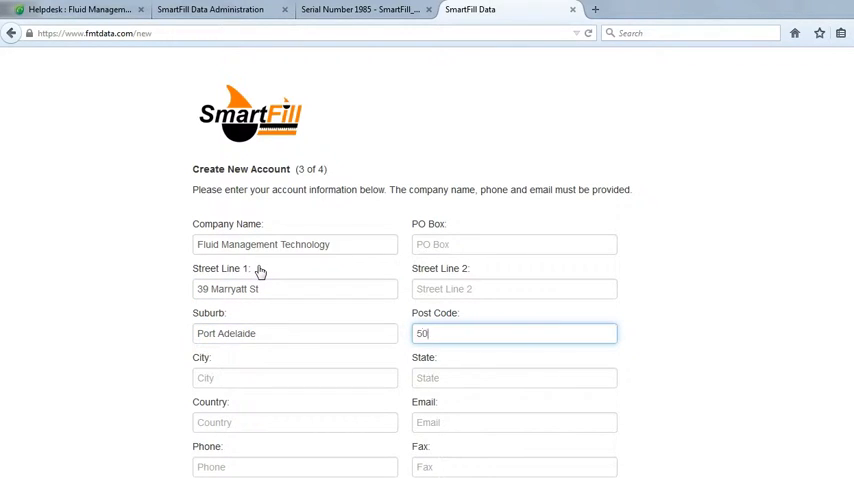
pyautogui.write('SA')
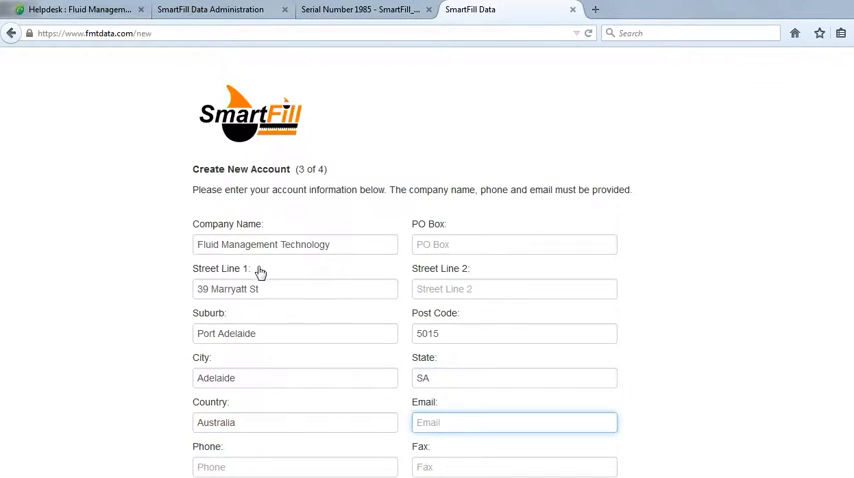
pyautogui.write('08 824055')
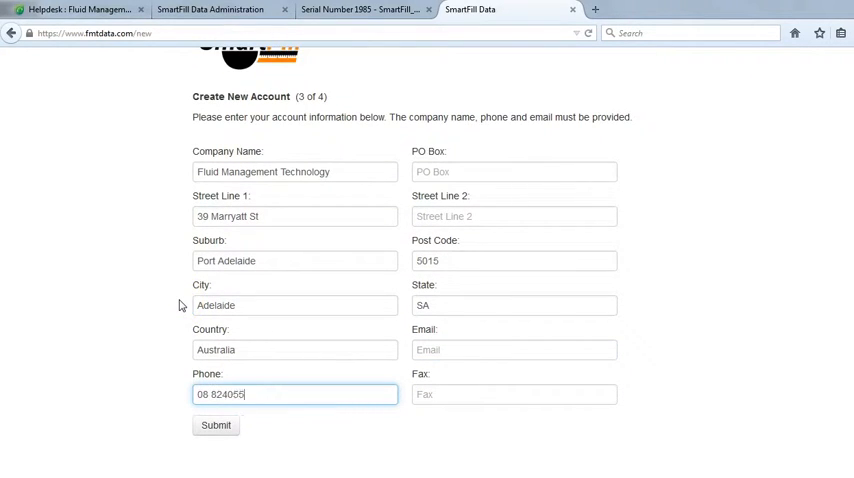
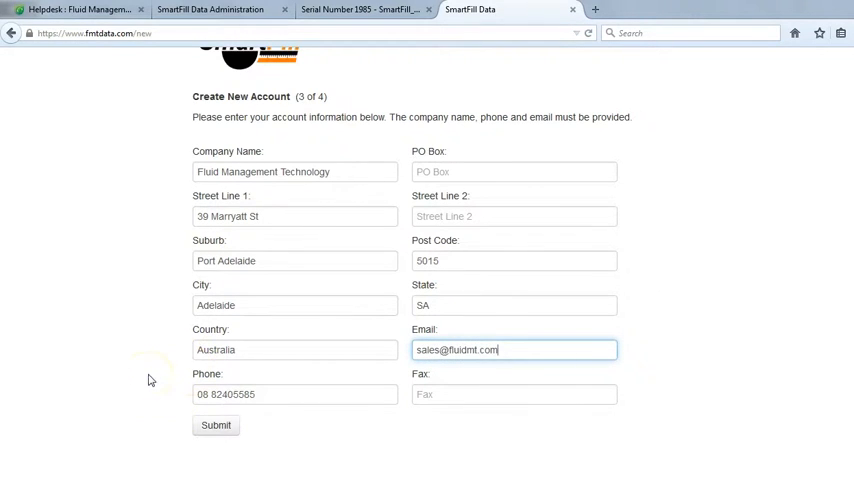
# Submit the company and administrator details, go to the new account, and show Vehicles.
pyautogui.click(215, 425)
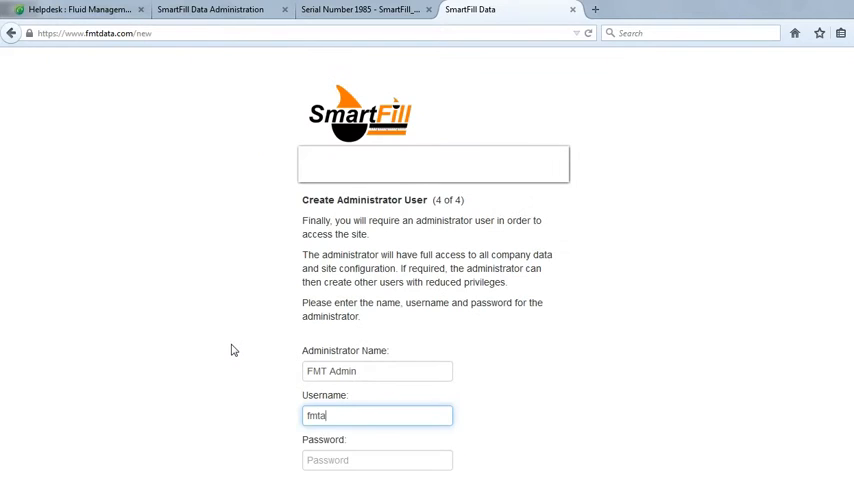
pyautogui.click(325, 425)
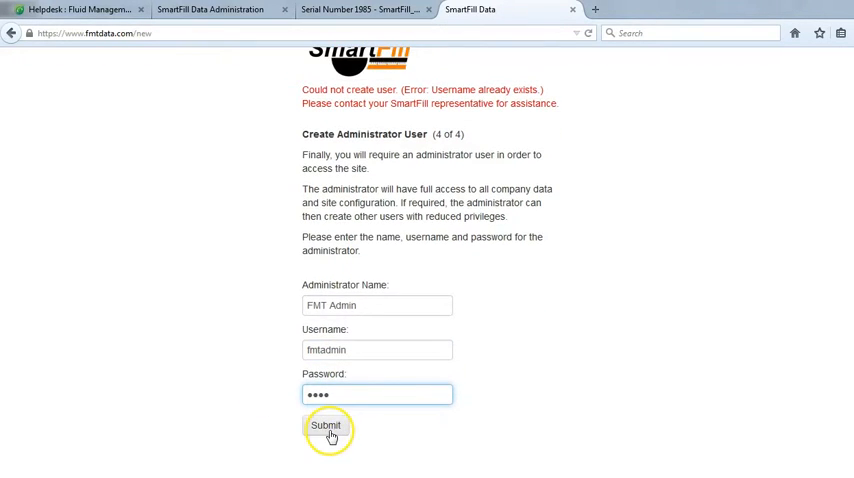
pyautogui.click(325, 425)
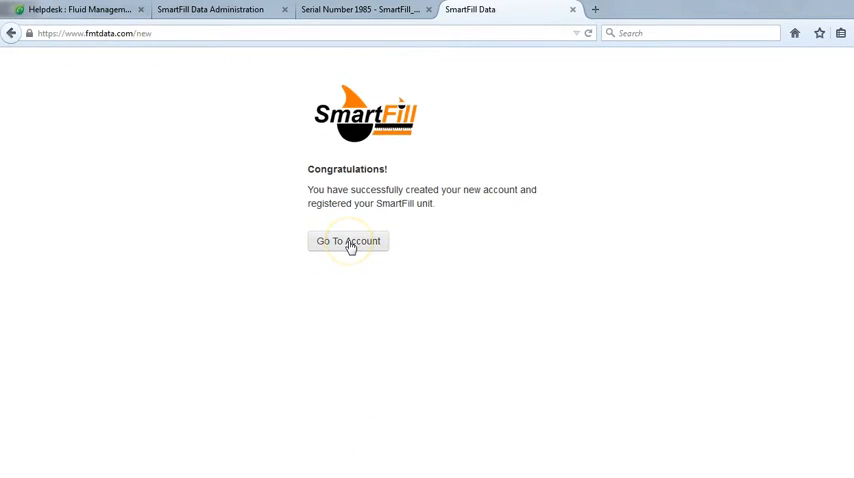
pyautogui.click(348, 241)
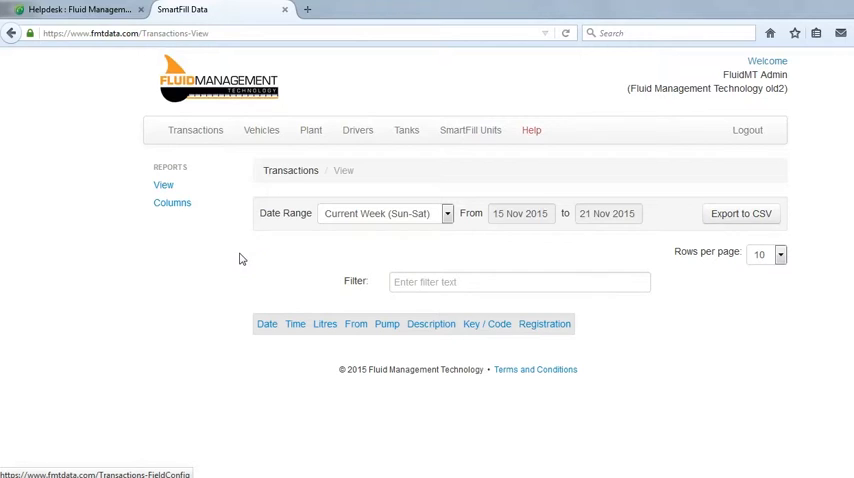
pyautogui.click(261, 130)
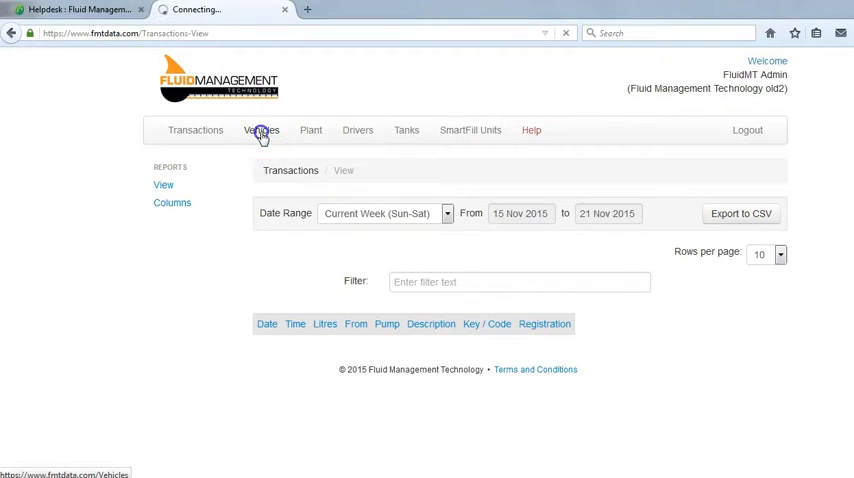
pyautogui.click(261, 130)
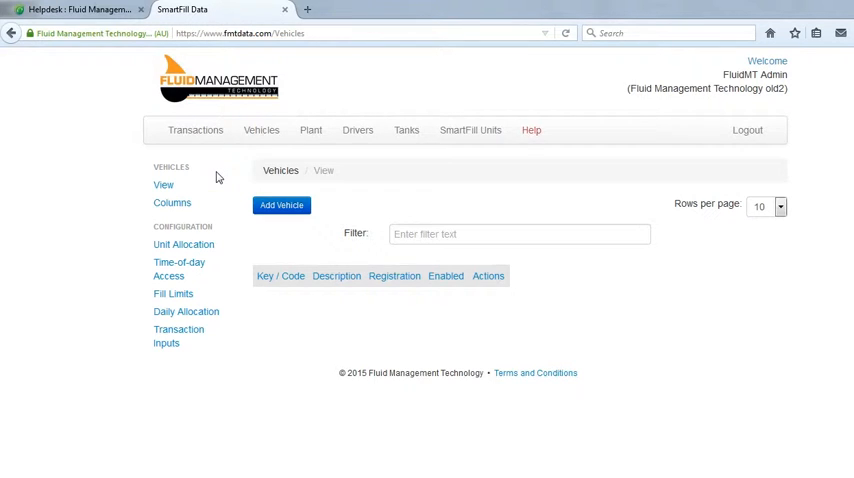
# Open the vehicle Columns configuration and scroll down through the unused columns.
pyautogui.click(172, 202)
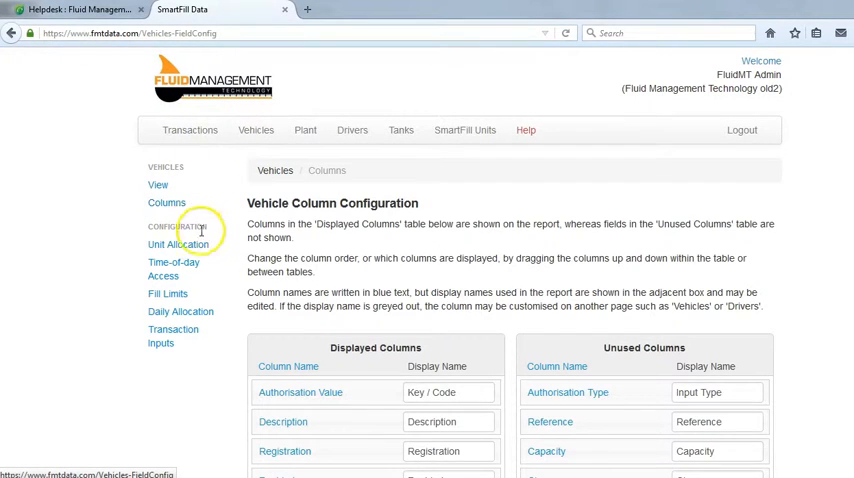
pyautogui.scroll(-3)
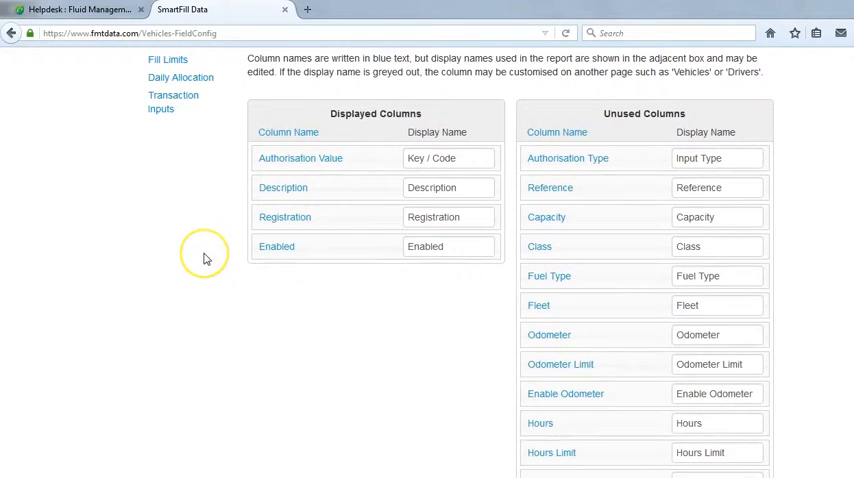
pyautogui.moveTo(210, 263)
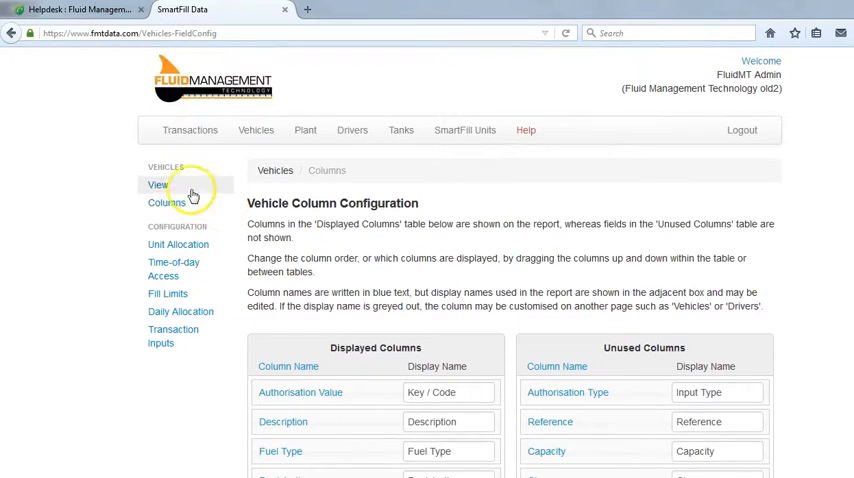
pyautogui.click(158, 185)
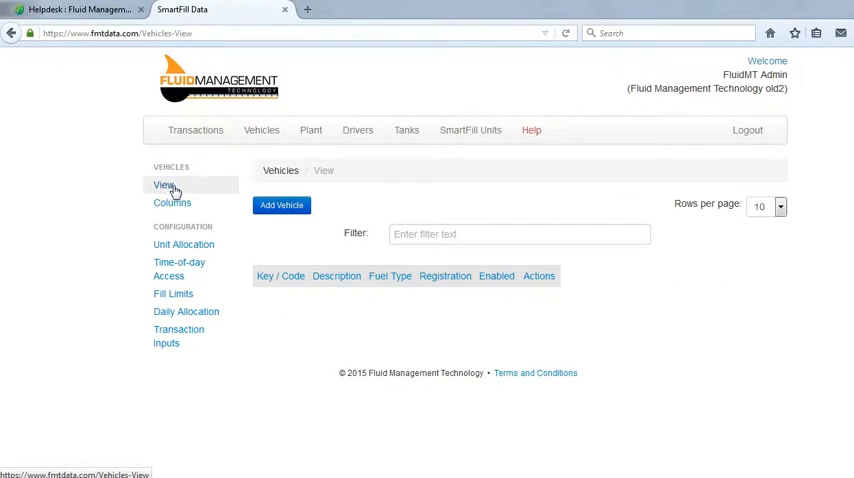
pyautogui.click(281, 205)
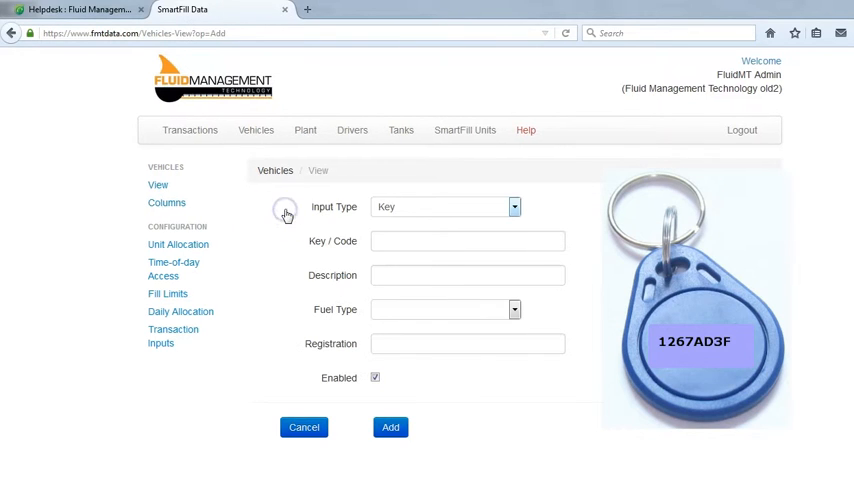
pyautogui.click(514, 207)
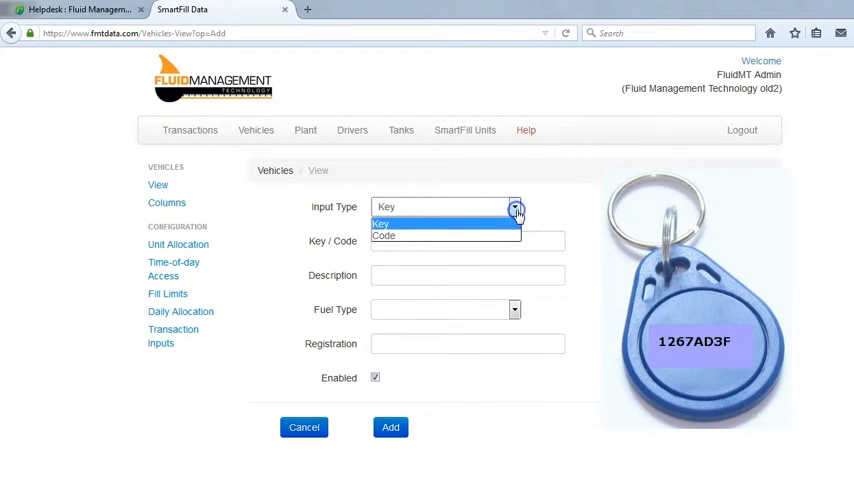
pyautogui.click(383, 222)
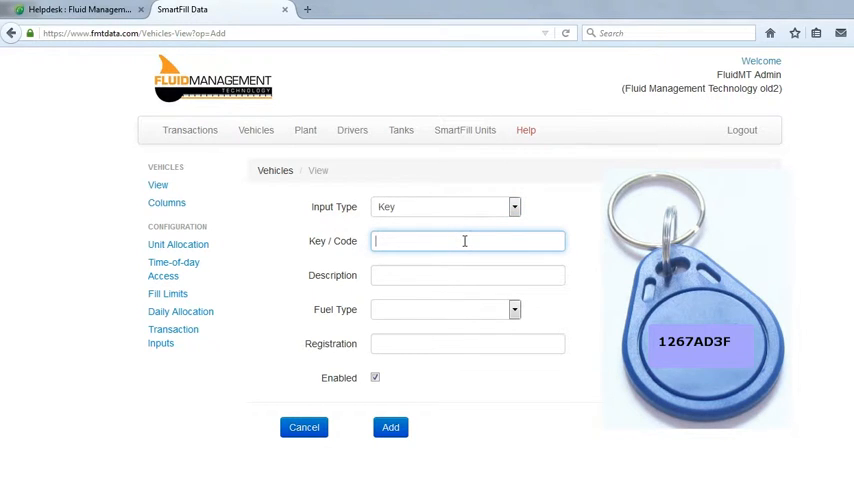
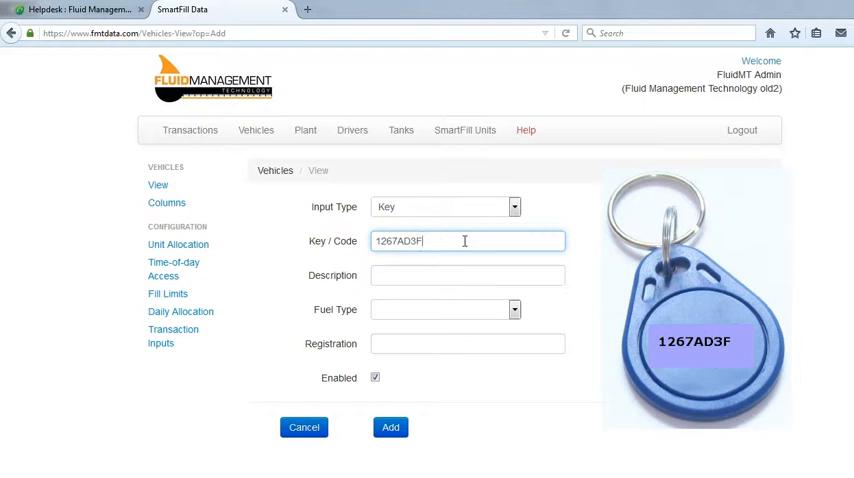
pyautogui.click(467, 275)
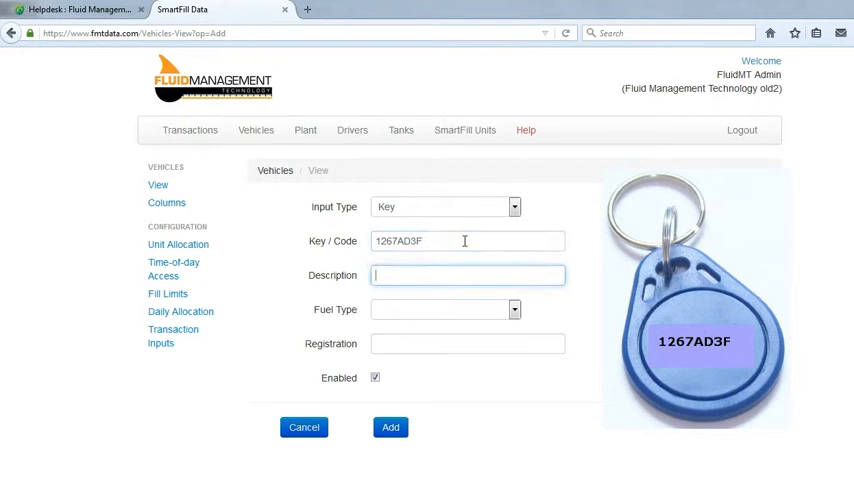
# Save it as Test Vehicle, Diesel, registration ABC-123, then show the Drivers page.
pyautogui.write('Test')
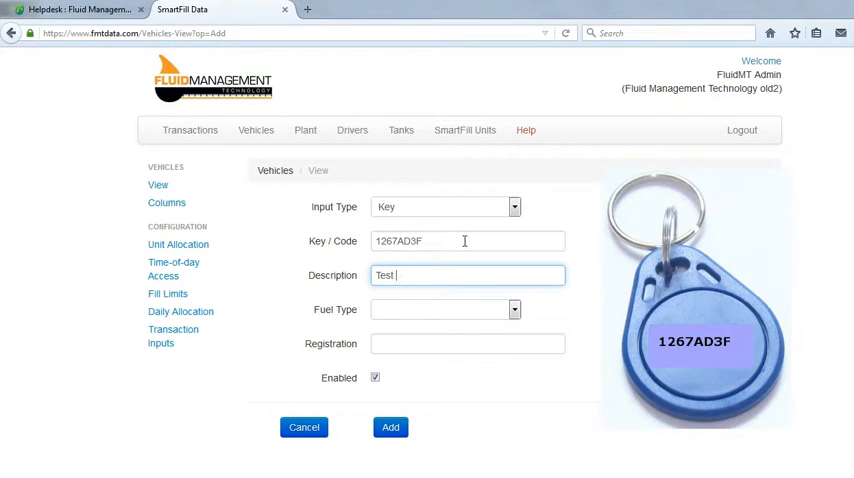
pyautogui.write('Vehicle')
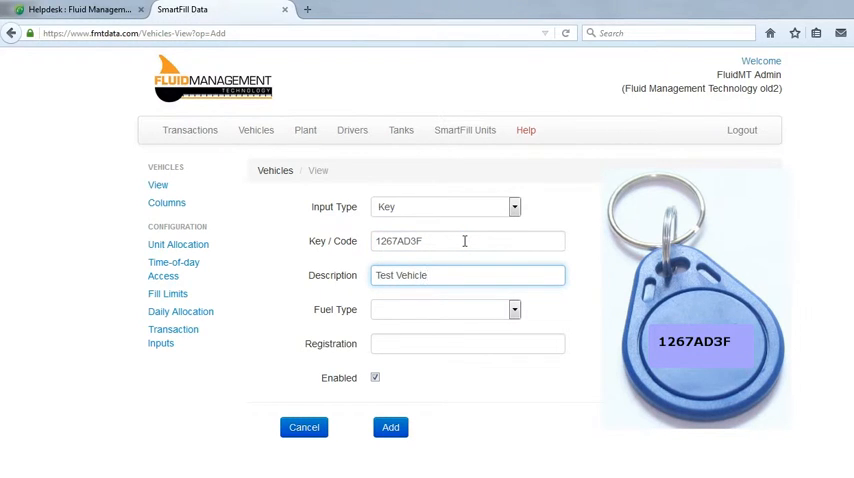
pyautogui.click(445, 309)
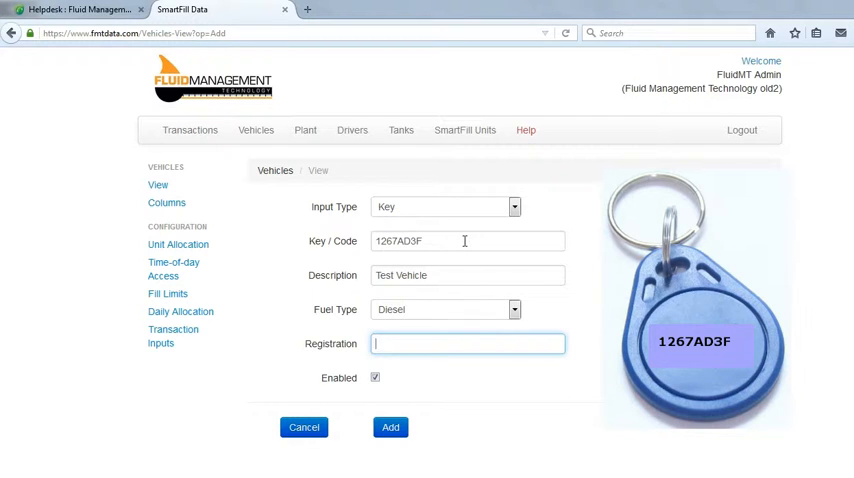
pyautogui.write('ABC-123')
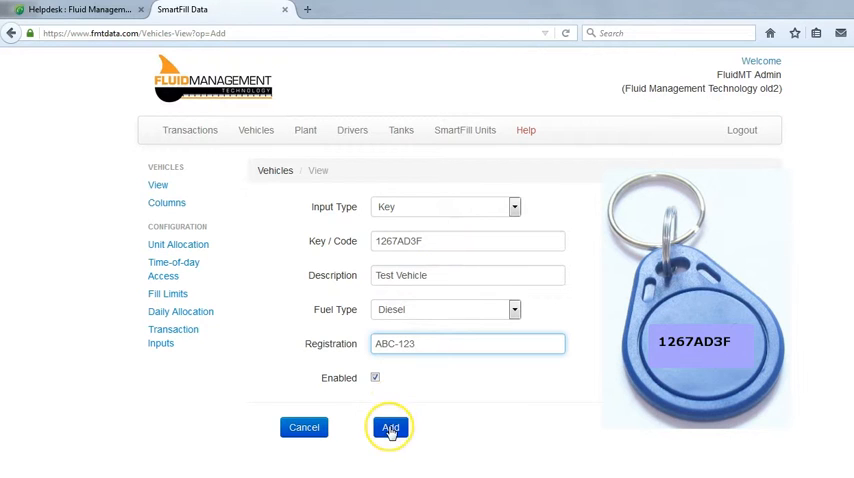
pyautogui.click(390, 427)
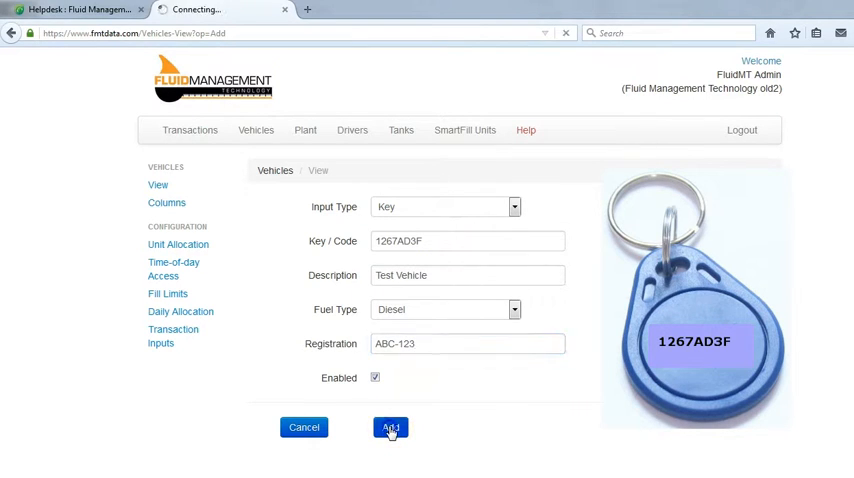
pyautogui.click(390, 427)
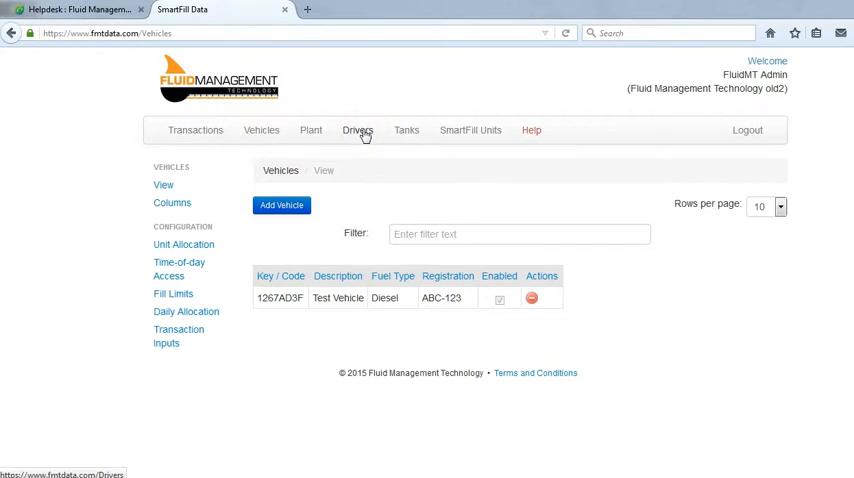
pyautogui.click(357, 130)
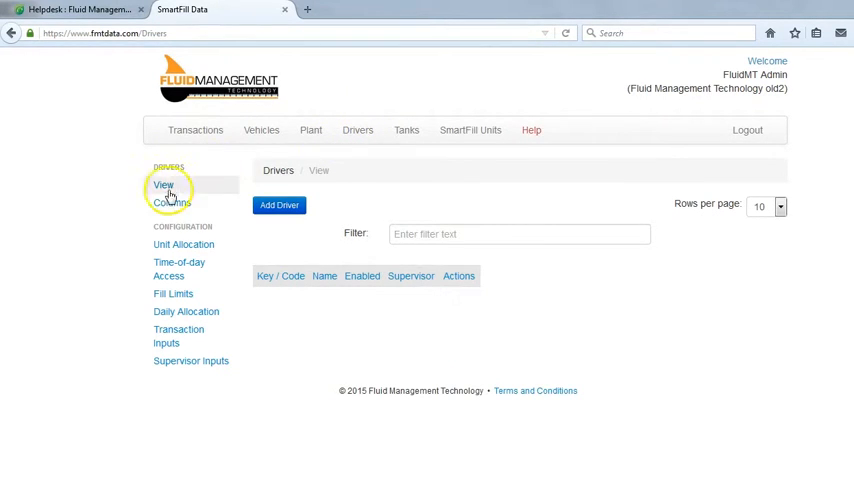
# Open the driver Columns configuration and scroll through its displayed and unused column tables.
pyautogui.click(170, 201)
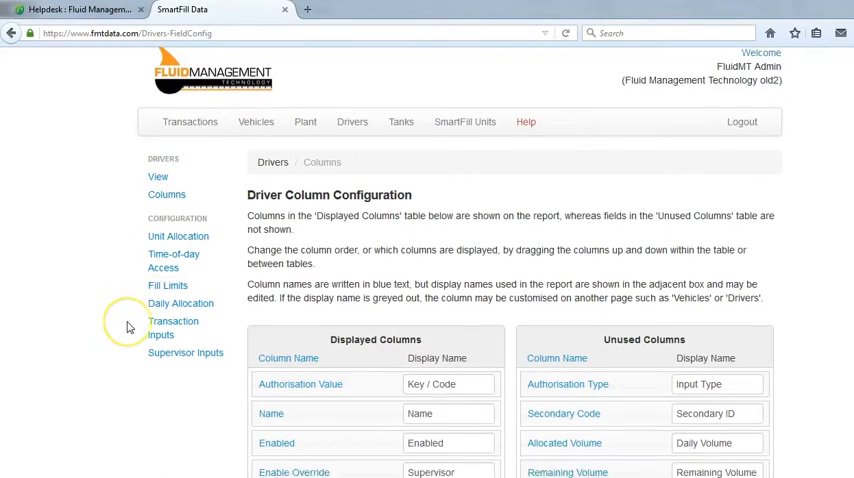
pyautogui.scroll(-3)
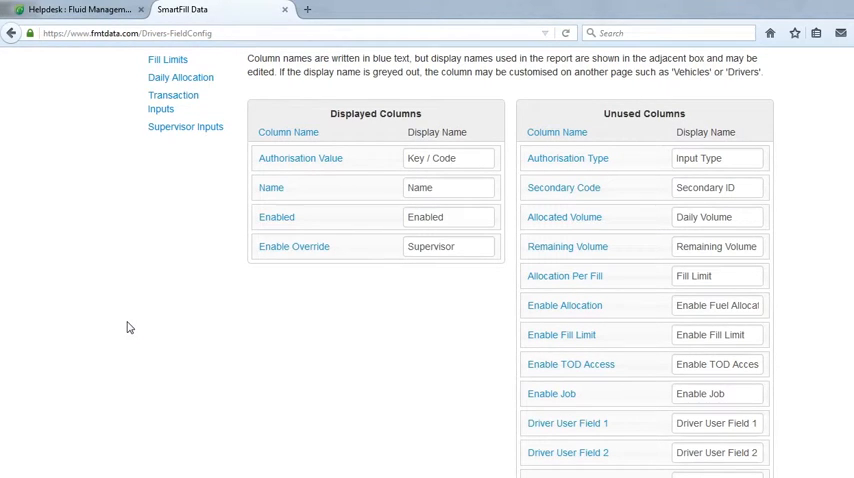
pyautogui.scroll(-3)
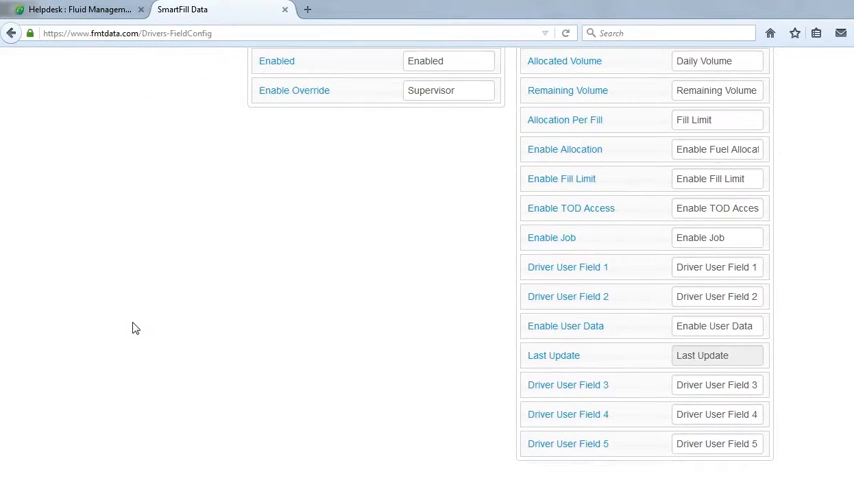
pyautogui.scroll(-3)
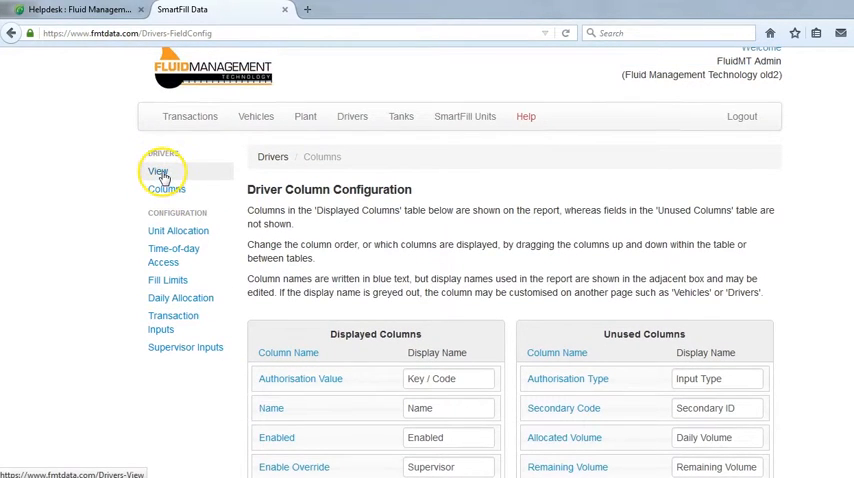
pyautogui.click(163, 171)
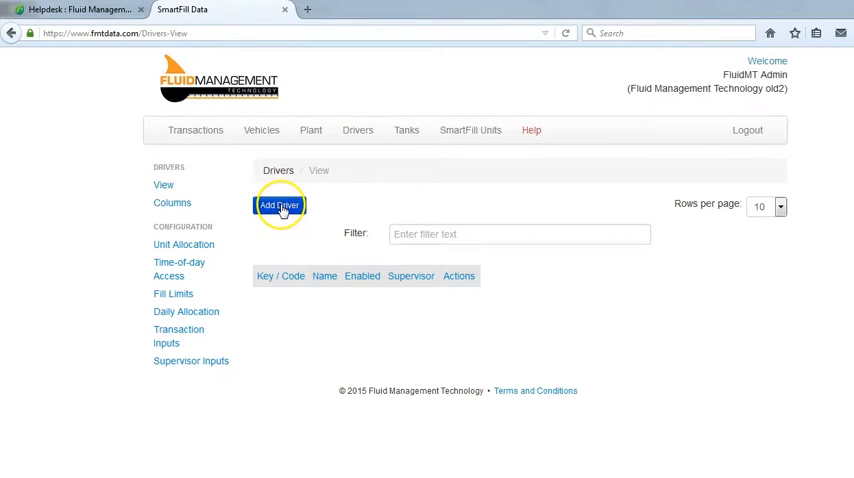
pyautogui.click(279, 205)
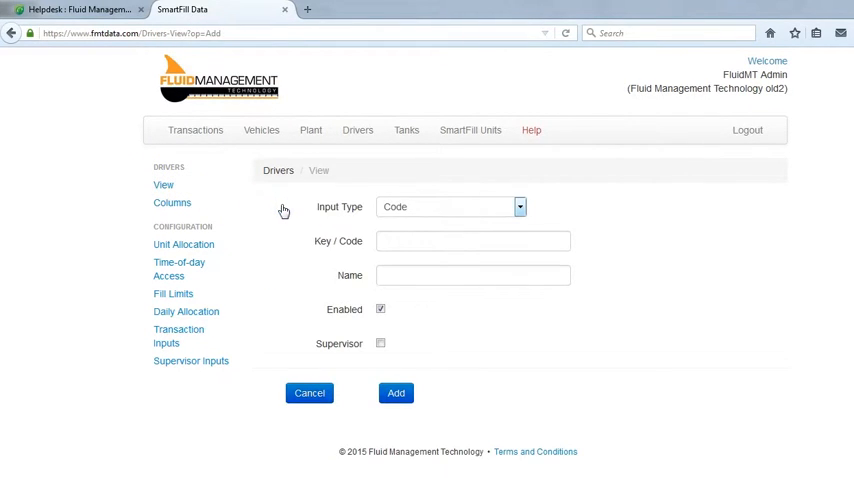
pyautogui.click(472, 241)
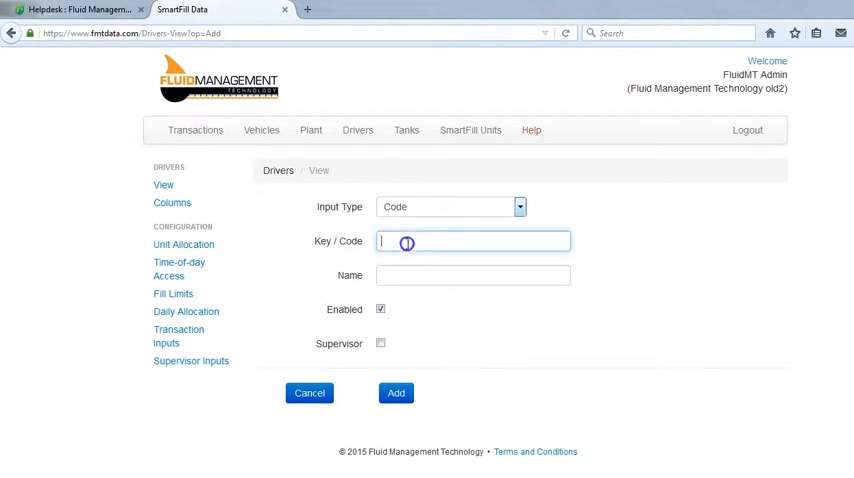
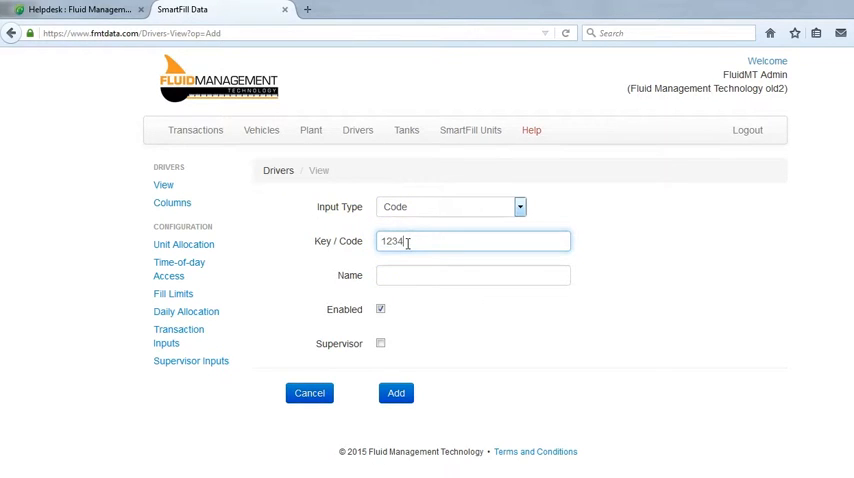
pyautogui.write('T')
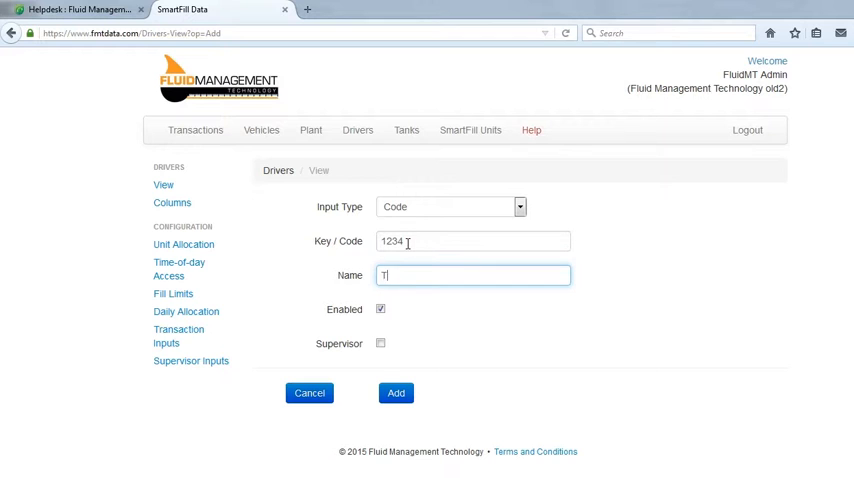
pyautogui.write('est Driver')
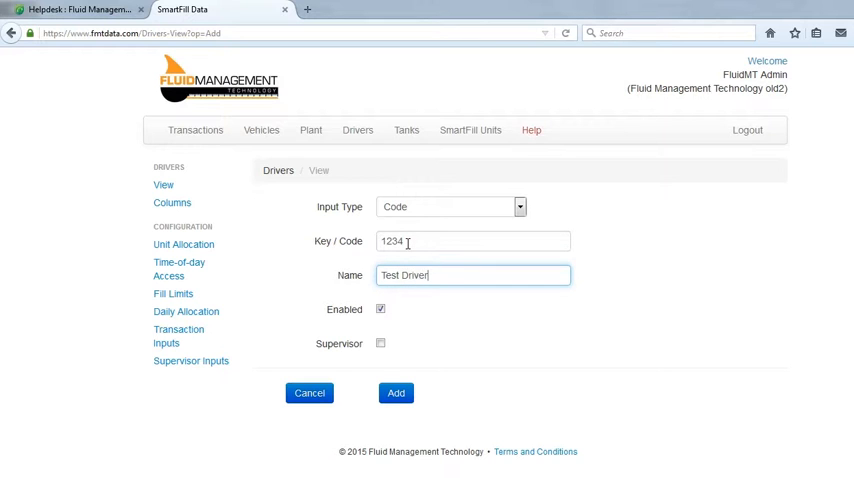
pyautogui.click(380, 343)
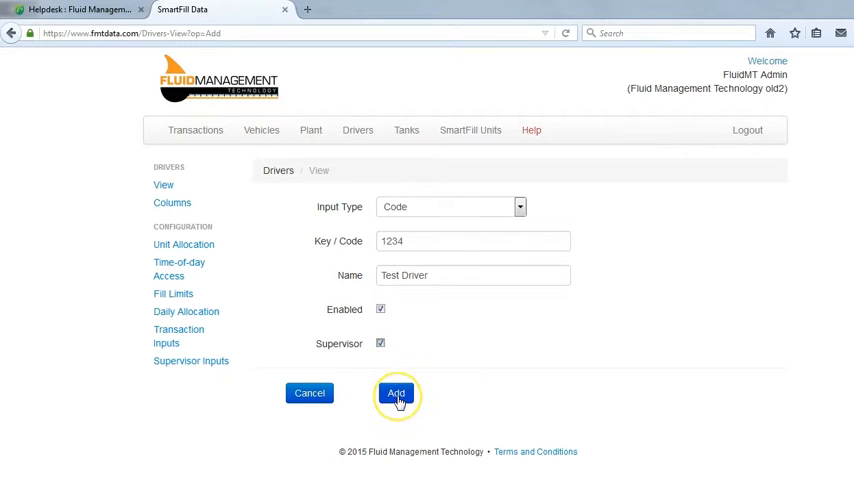
pyautogui.click(396, 393)
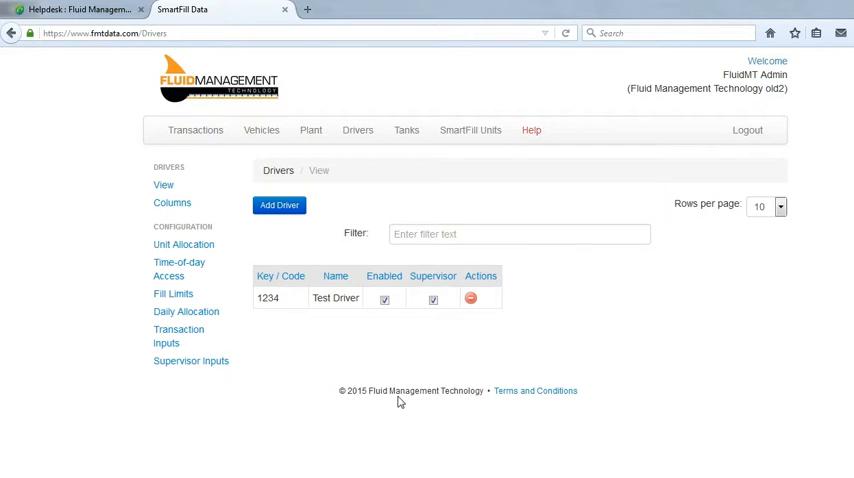
# Tick the driver's Supervisor box and bring up the November 2015 Transactions report.
pyautogui.click(433, 299)
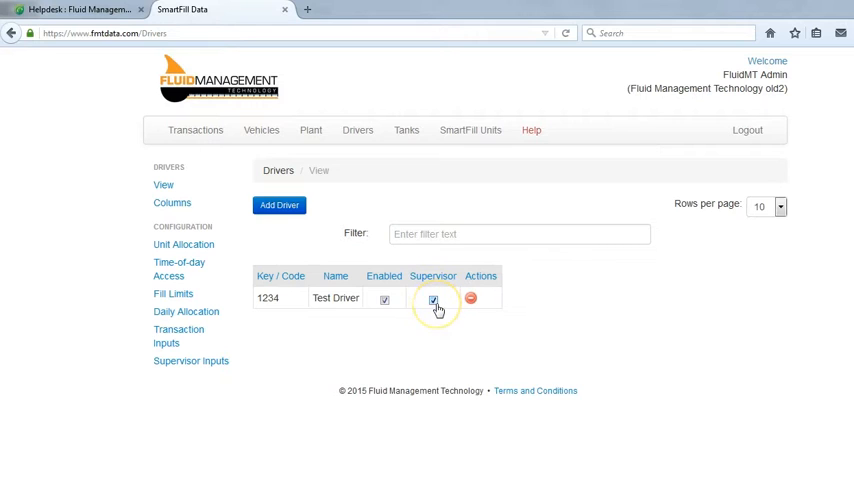
pyautogui.click(432, 298)
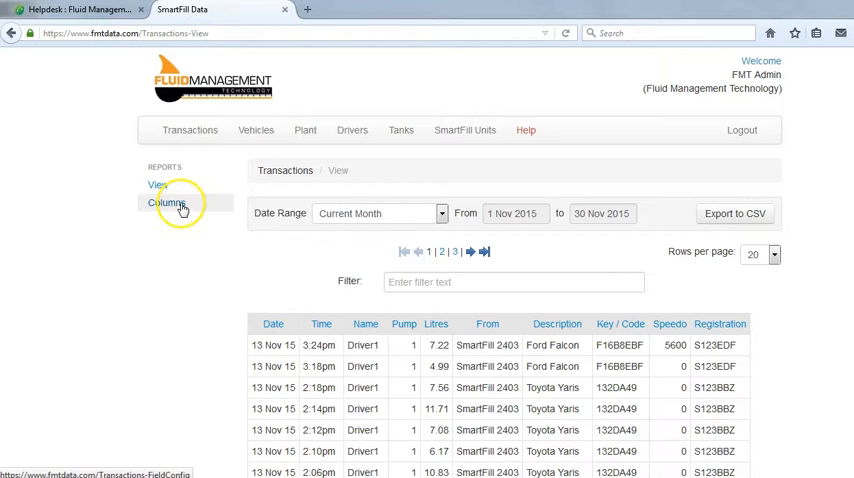
# Check the transaction columns, then export November's transactions to CSV and open in Excel.
pyautogui.click(166, 204)
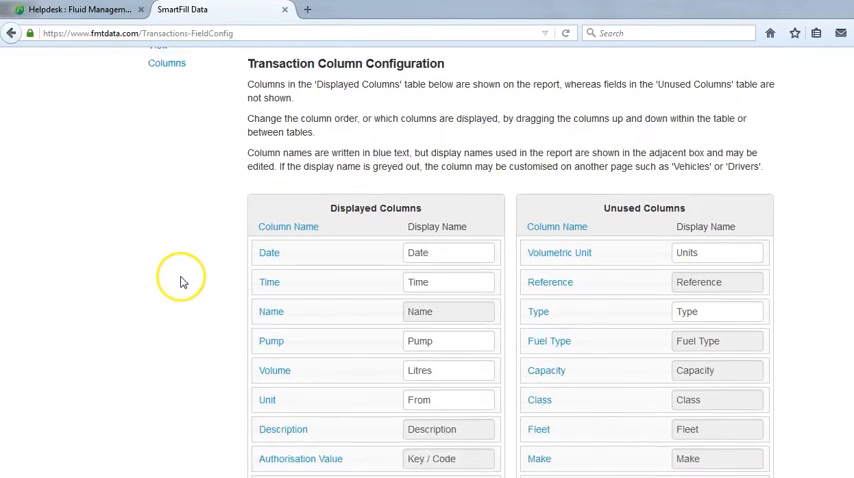
pyautogui.scroll(-3)
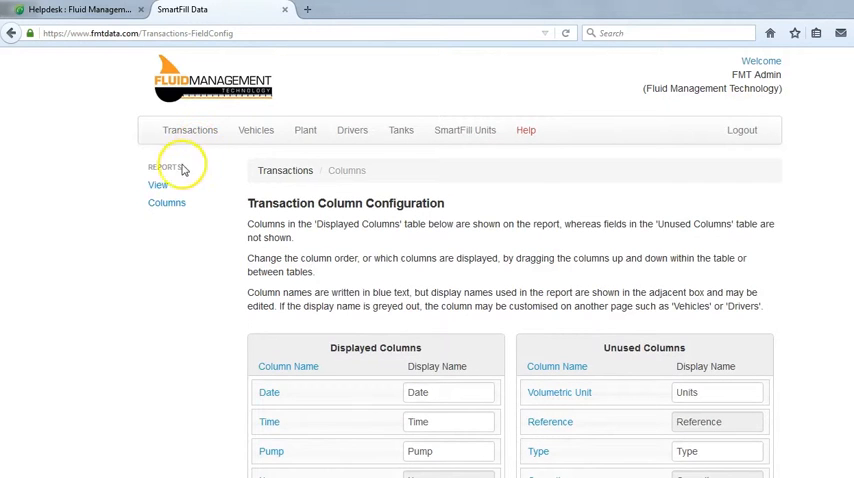
pyautogui.click(157, 184)
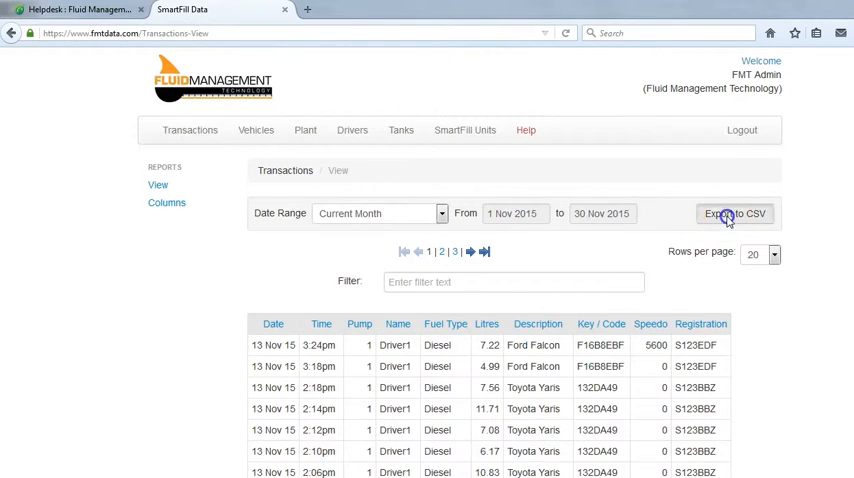
pyautogui.click(735, 213)
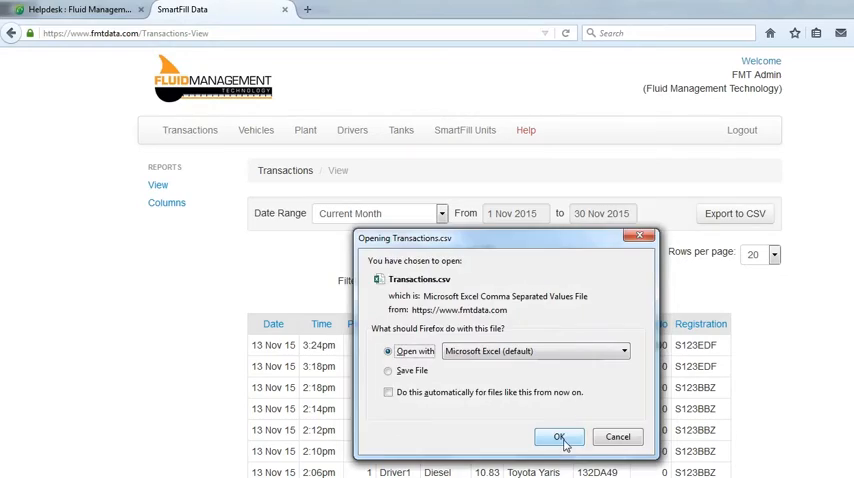
pyautogui.click(559, 437)
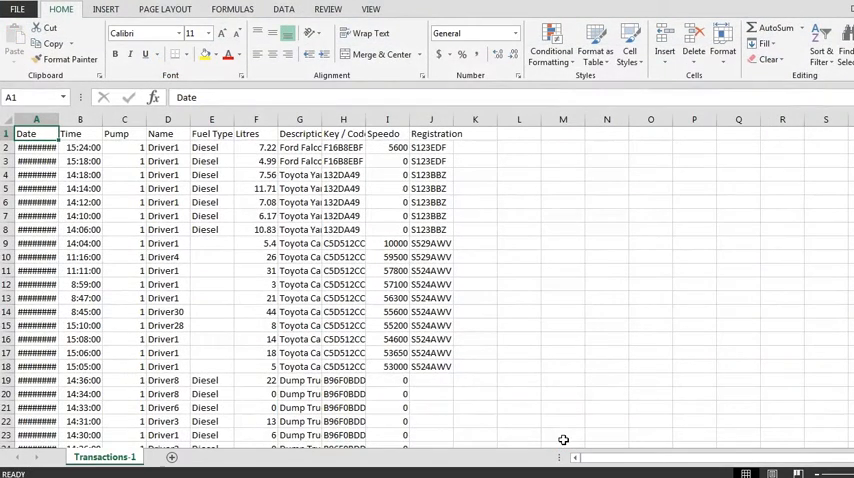
# Drag a column boundary wider so dates like 13/11/2015 display fully.
pyautogui.moveTo(58, 119); pyautogui.dragTo(88, 119)
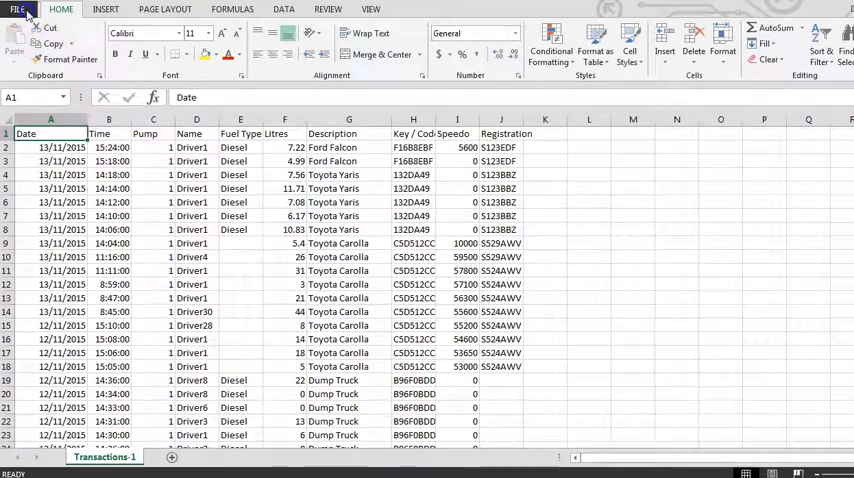
# Save the sheet in Documents as the Excel workbook November_2015.xlsx.
pyautogui.click(16, 8)
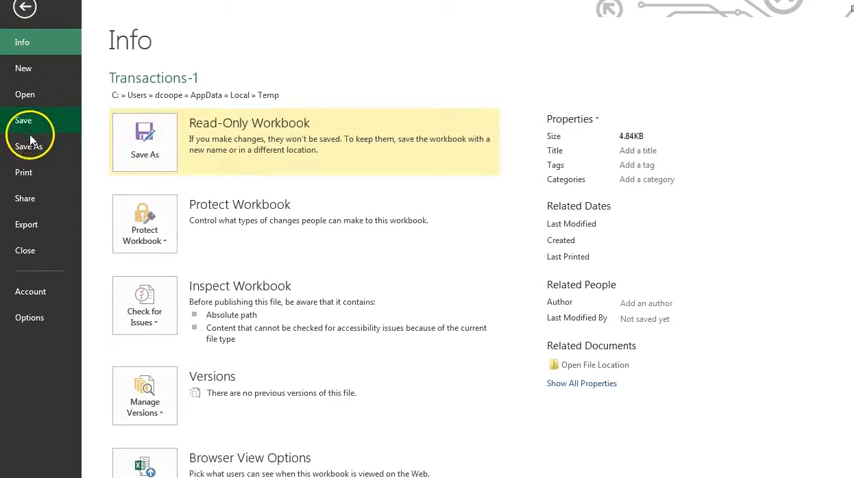
pyautogui.click(28, 146)
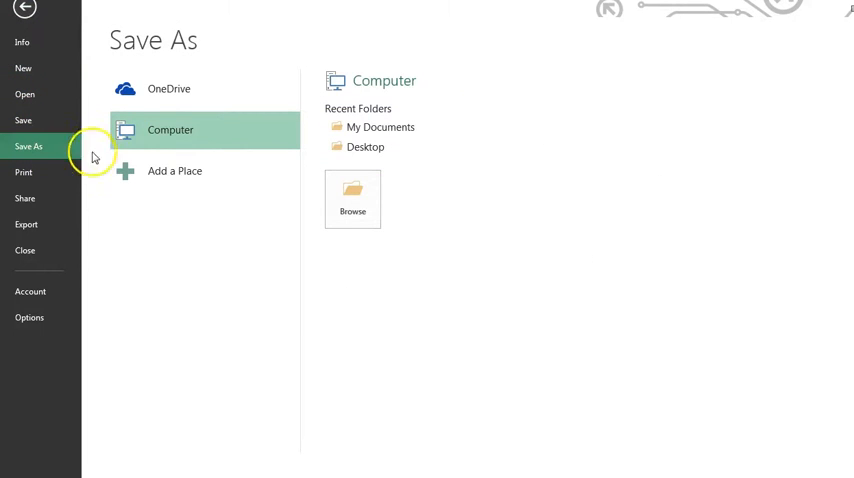
pyautogui.moveTo(351, 137)
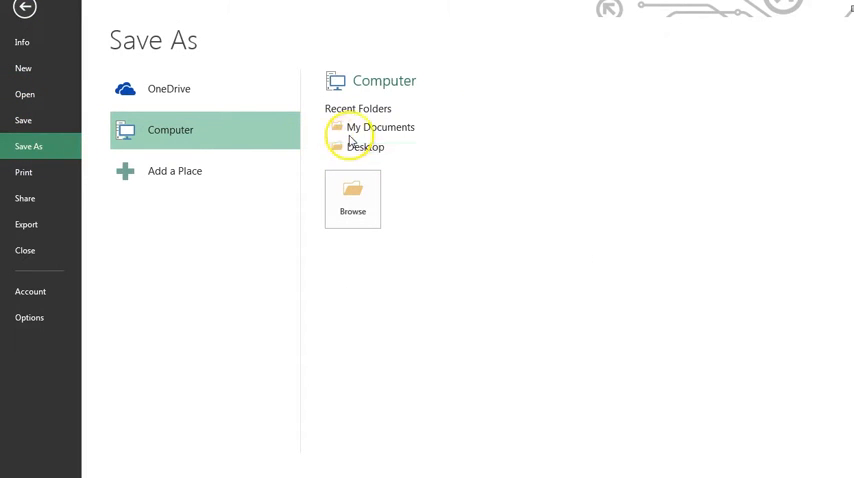
pyautogui.click(380, 127)
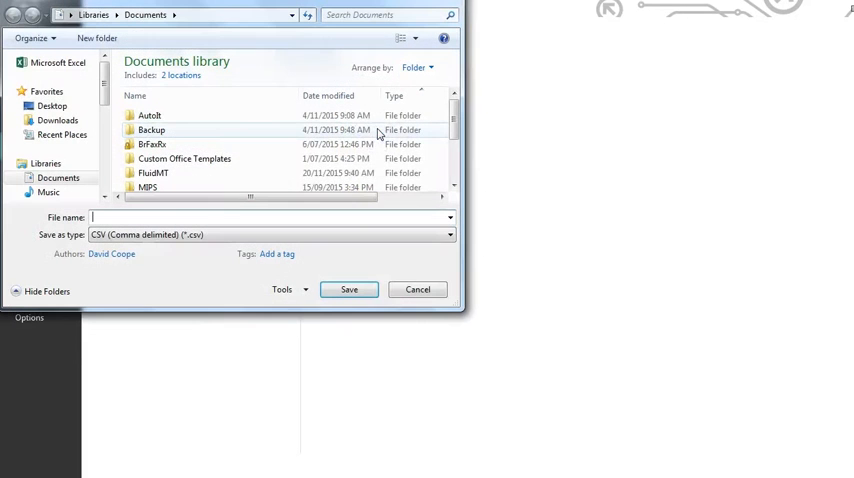
pyautogui.write('November_')
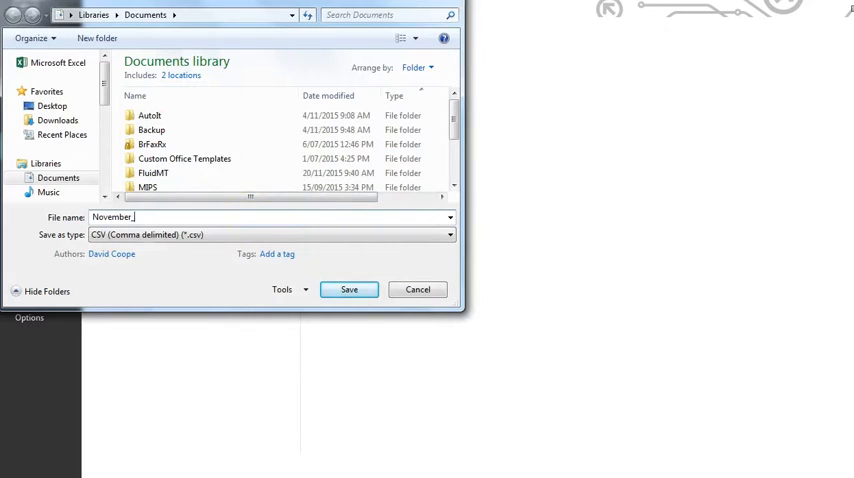
pyautogui.write('2015')
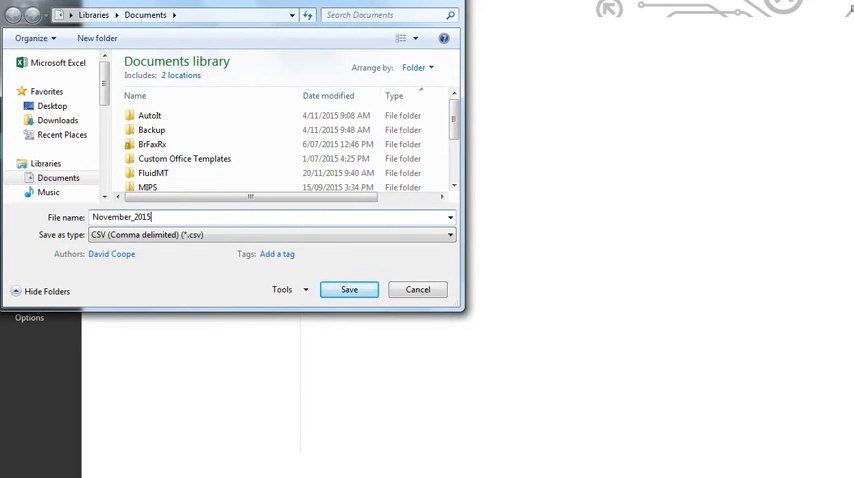
pyautogui.click(290, 253)
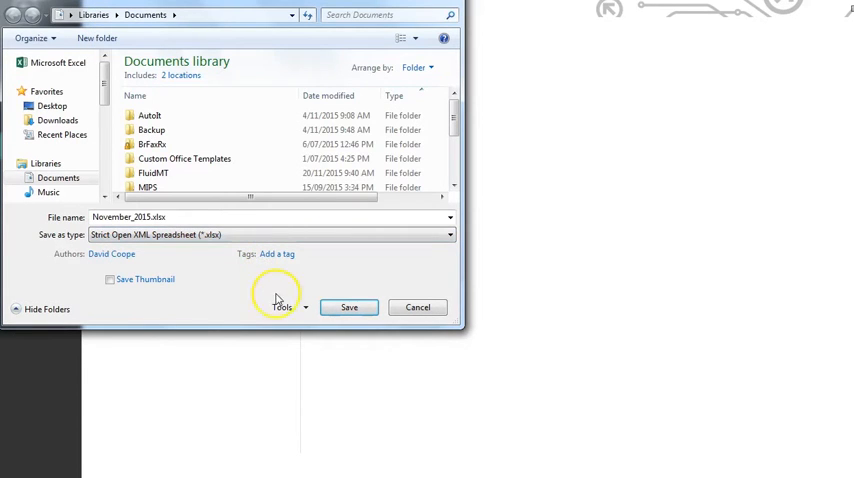
pyautogui.click(349, 307)
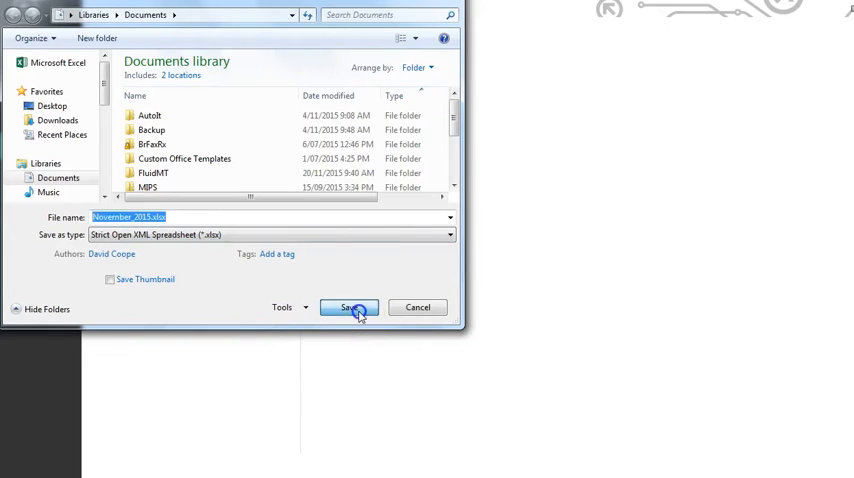
pyautogui.click(349, 307)
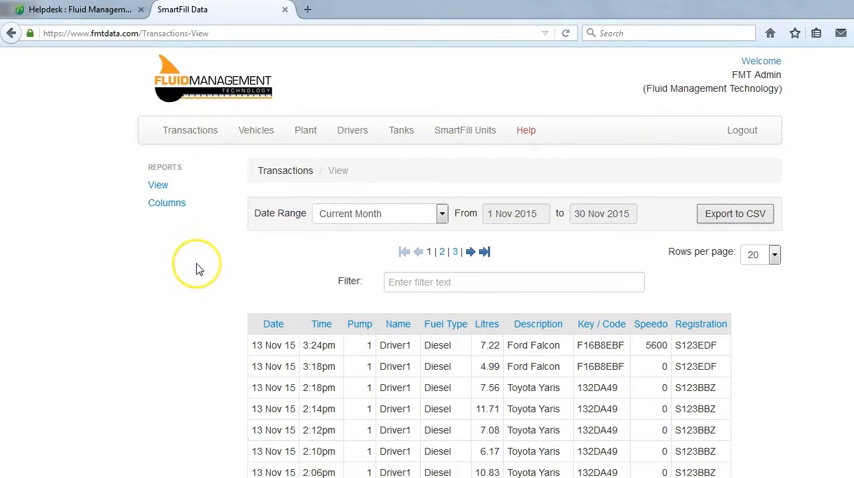